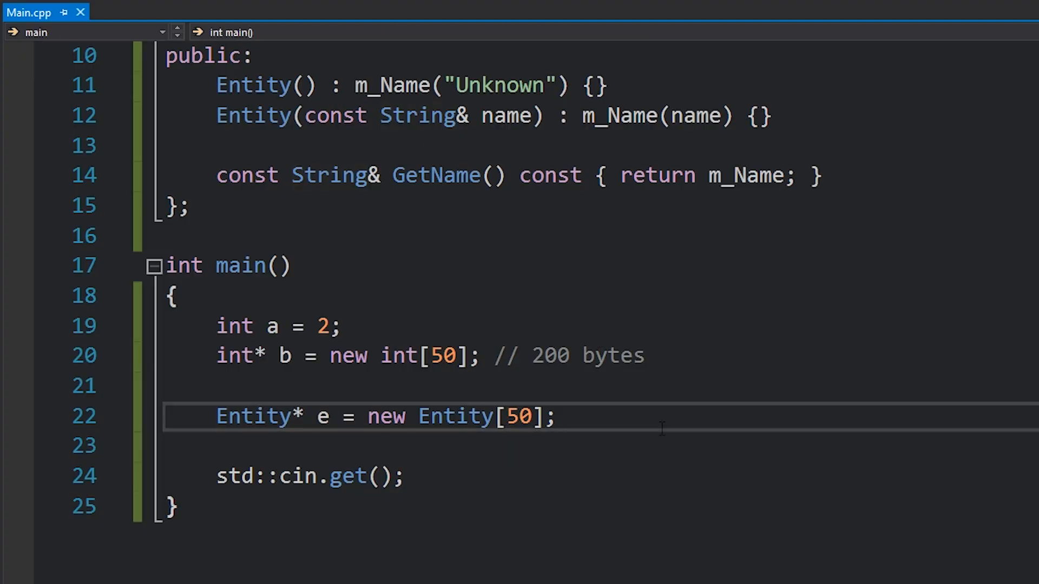
double_click(519, 416)
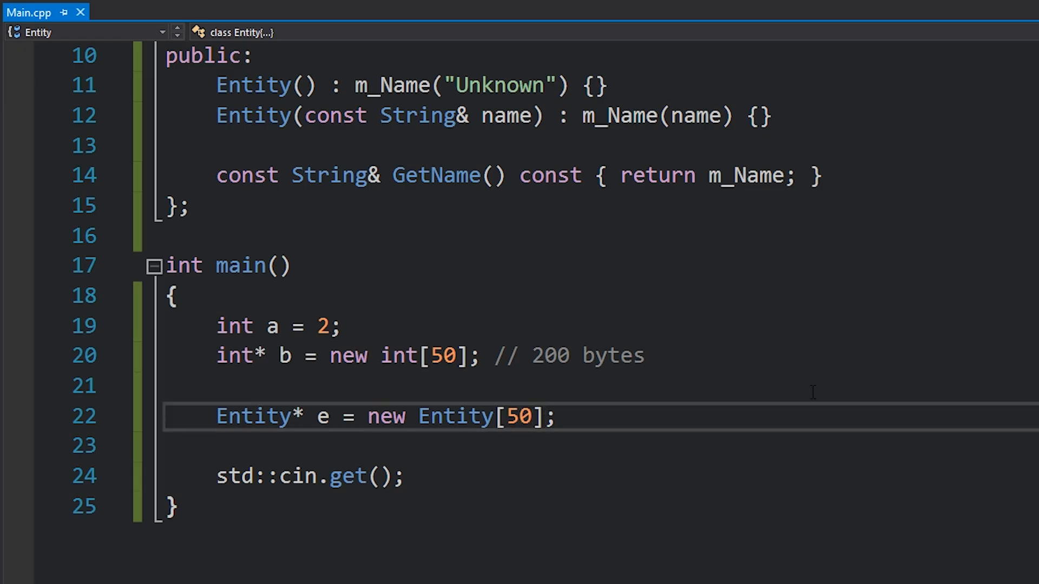
double_click(518, 417)
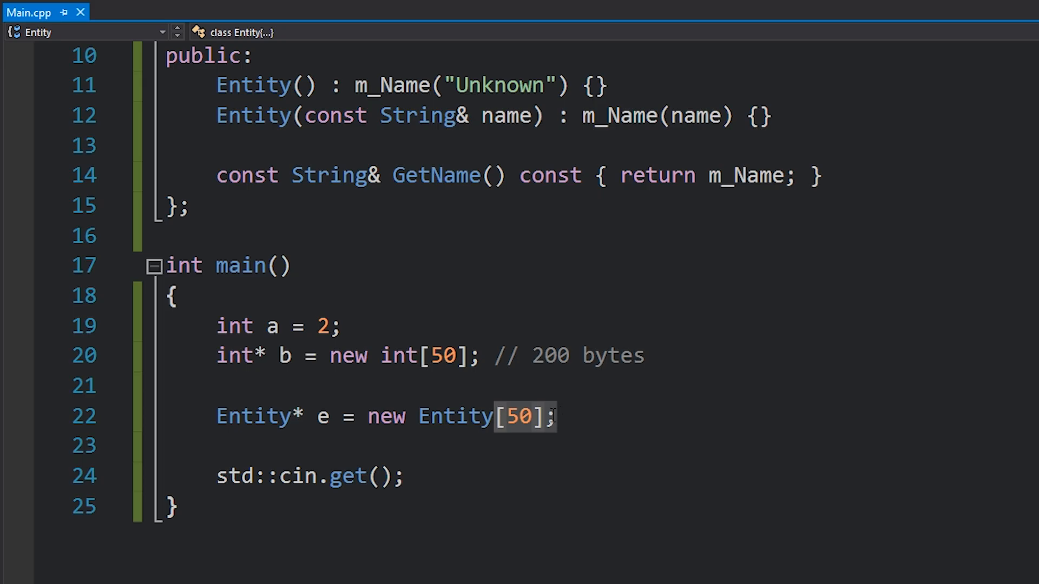